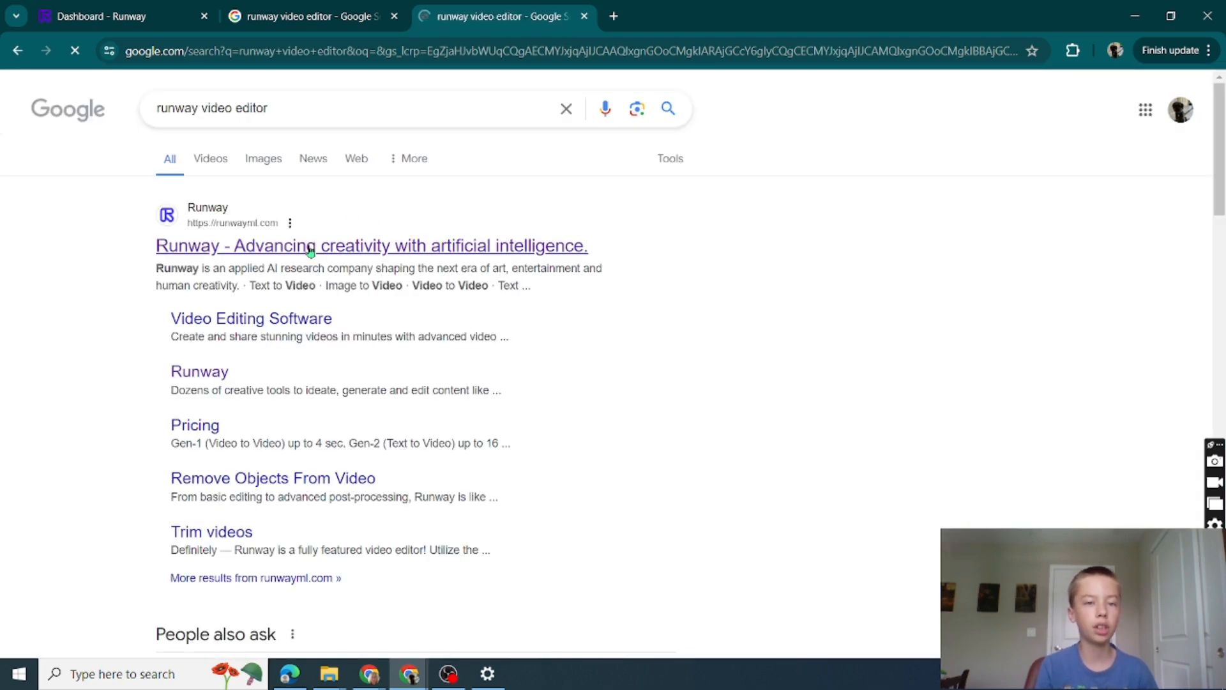
Go to the Runway website from the search results and log in to the dashboard.
click(371, 245)
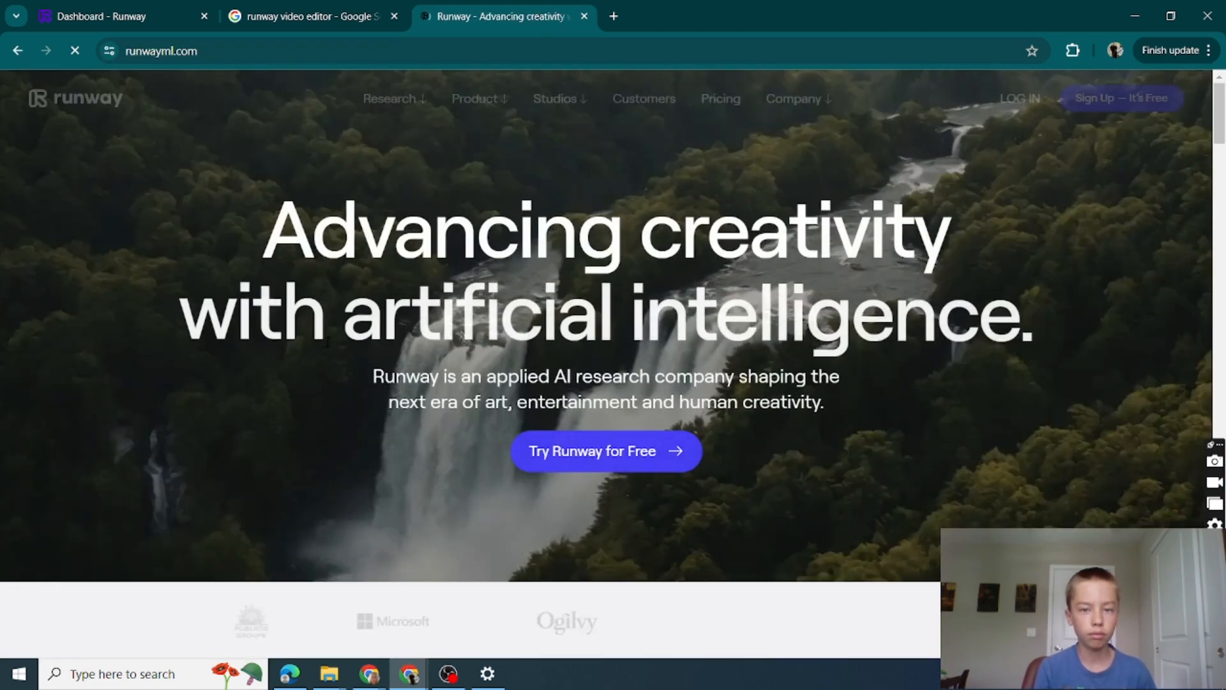
click(604, 451)
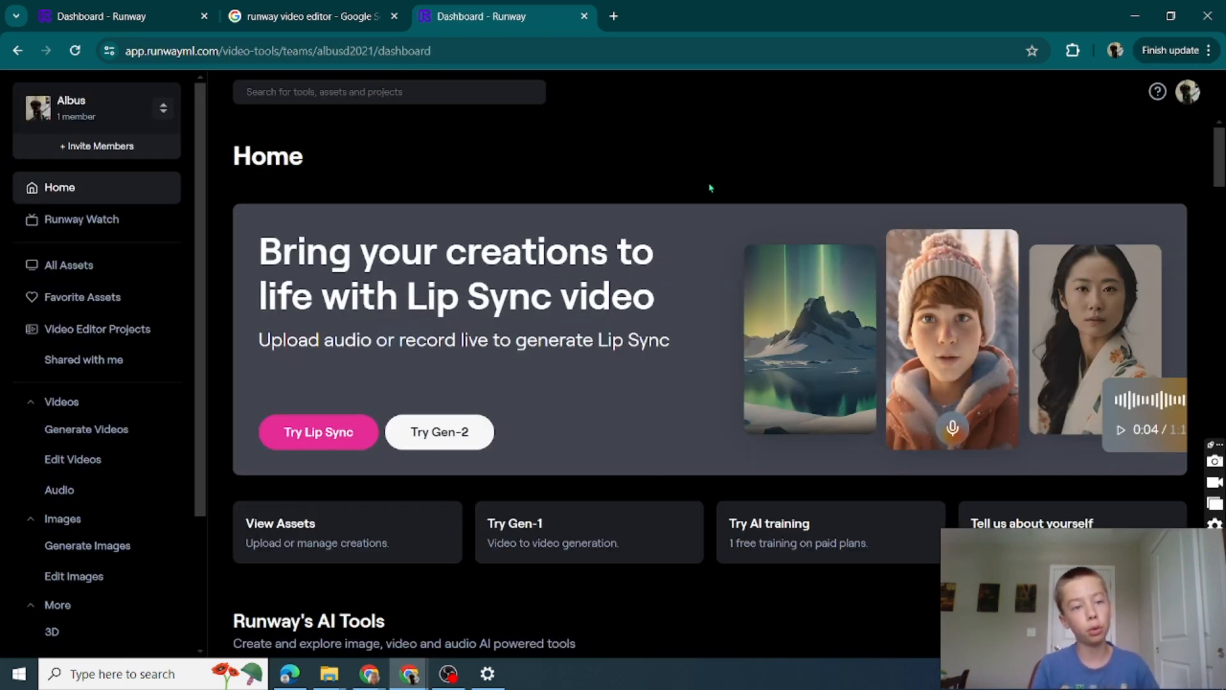
mouse_move(701, 163)
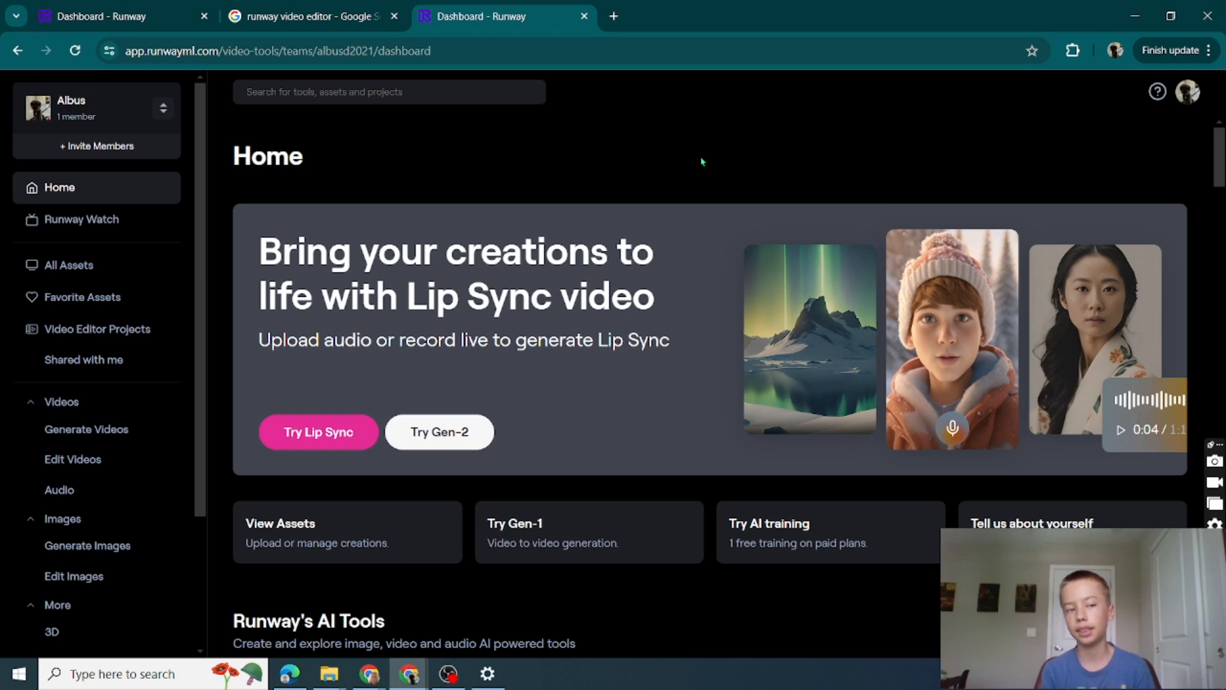
mouse_move(626, 227)
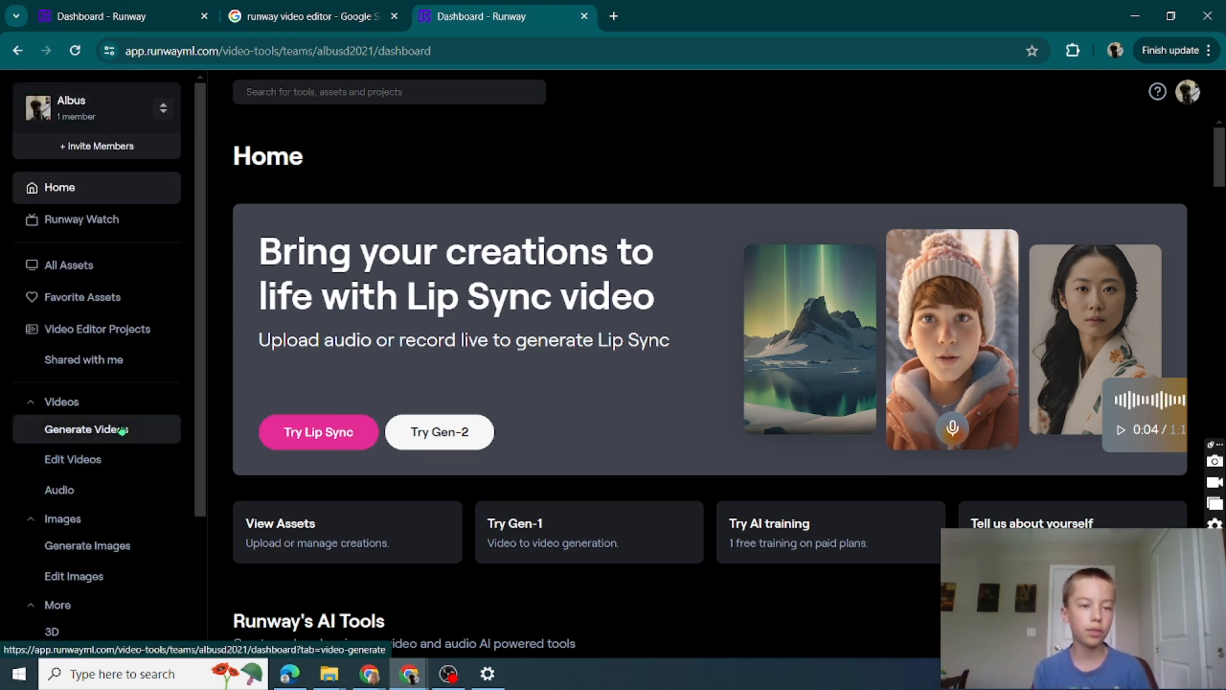
Show Runway's Generate Videos tools: Video to Video, Text/Image to Video, Lip Sync, Frame Interpolation.
click(85, 429)
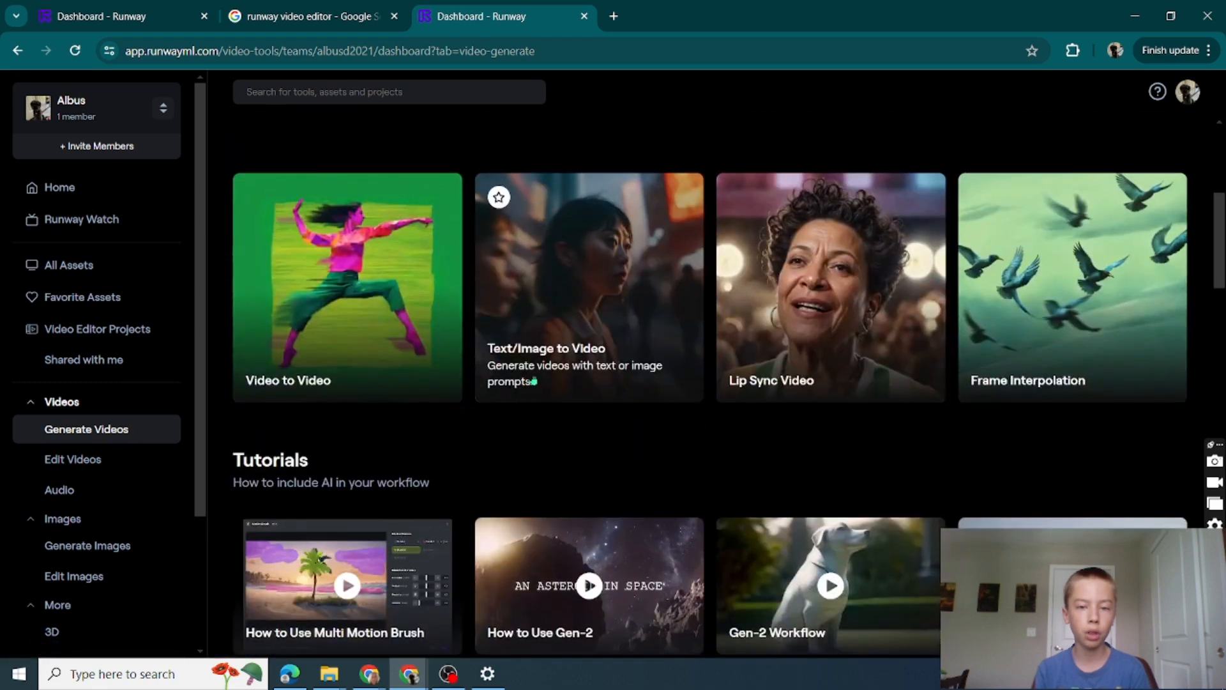
click(587, 285)
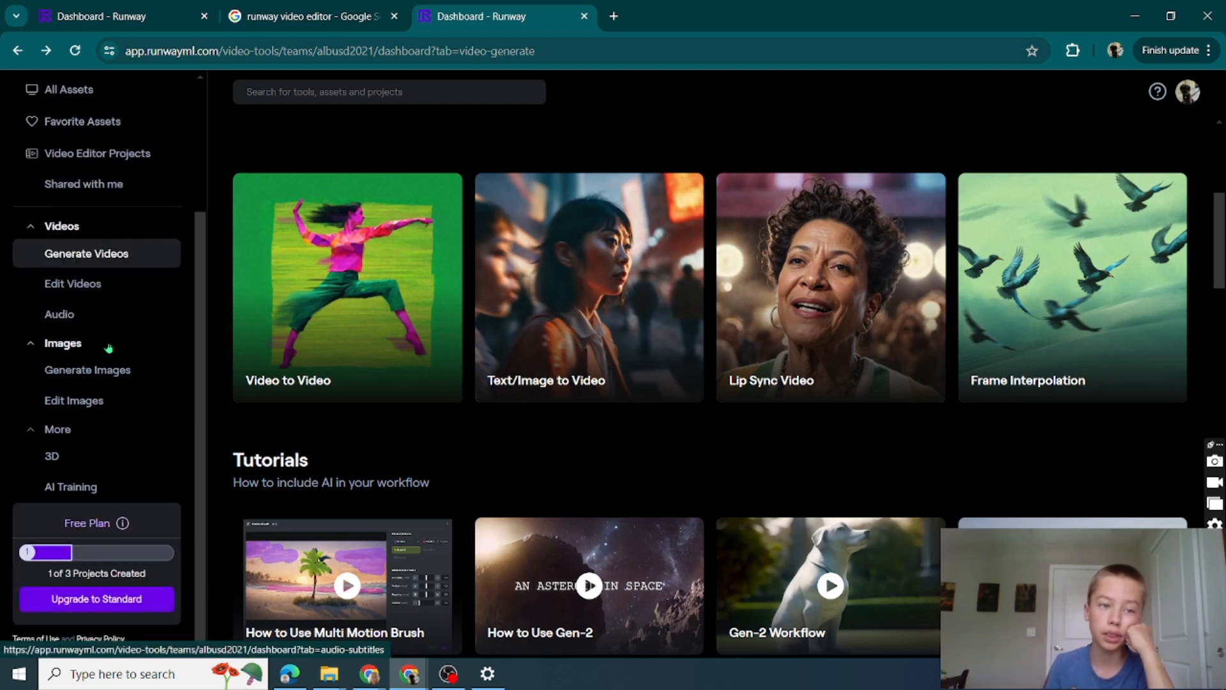
In Text to Image, generate a black-grey dog and purple spaceship chased by cicadas in the 1800s.
click(88, 369)
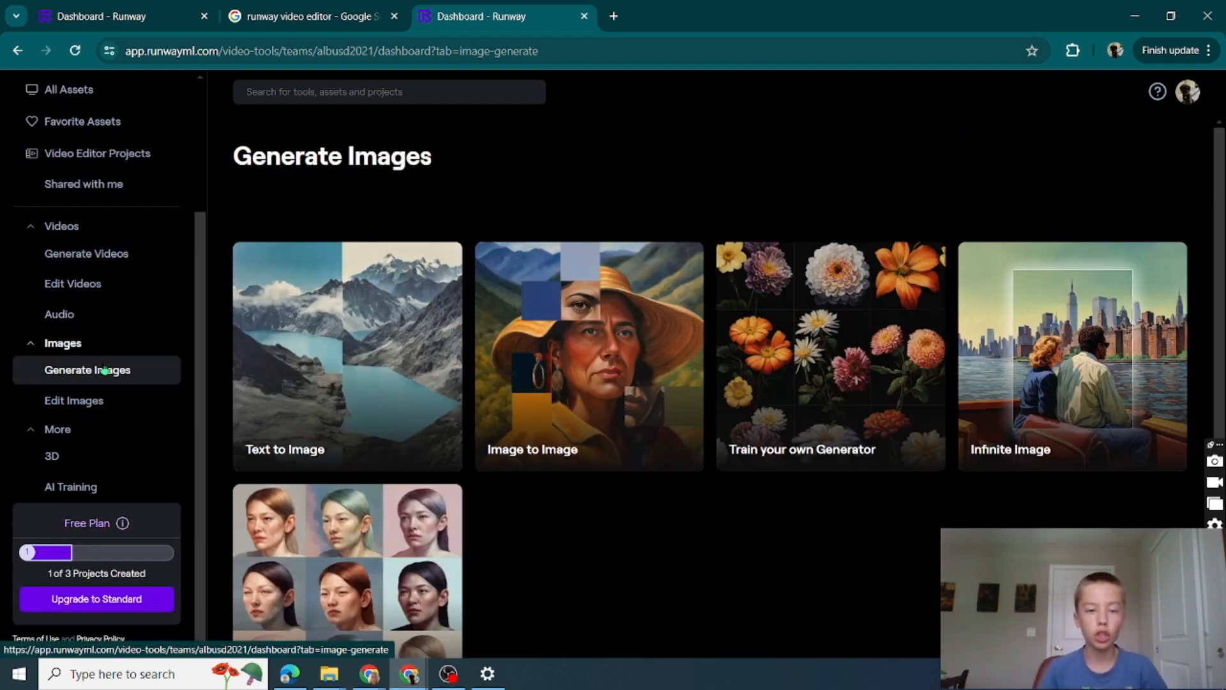
click(347, 357)
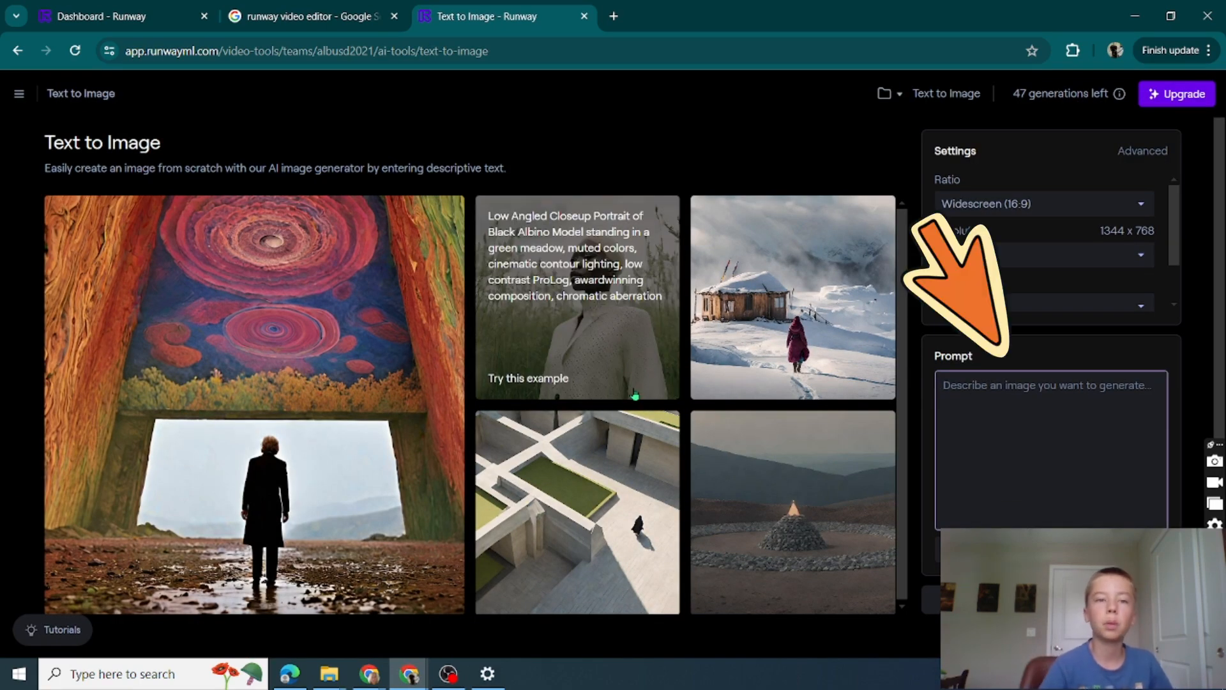
text(A black,grey dog running and barking a spaceship)
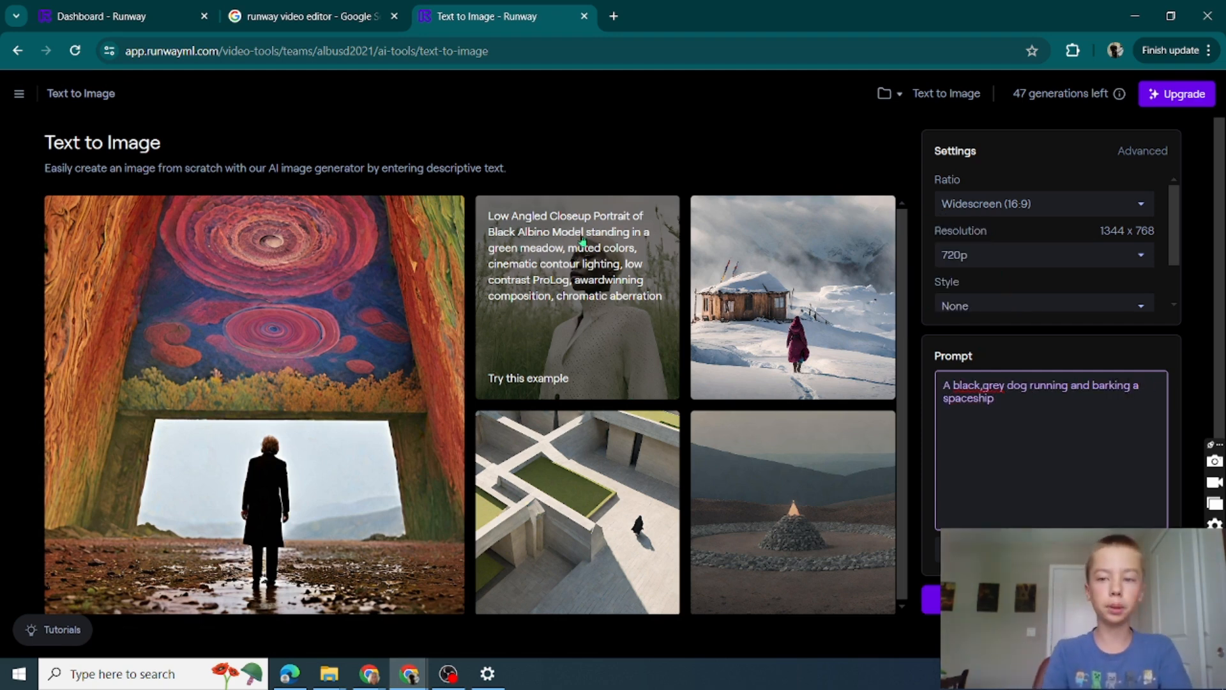
text(being chased by cicadas)
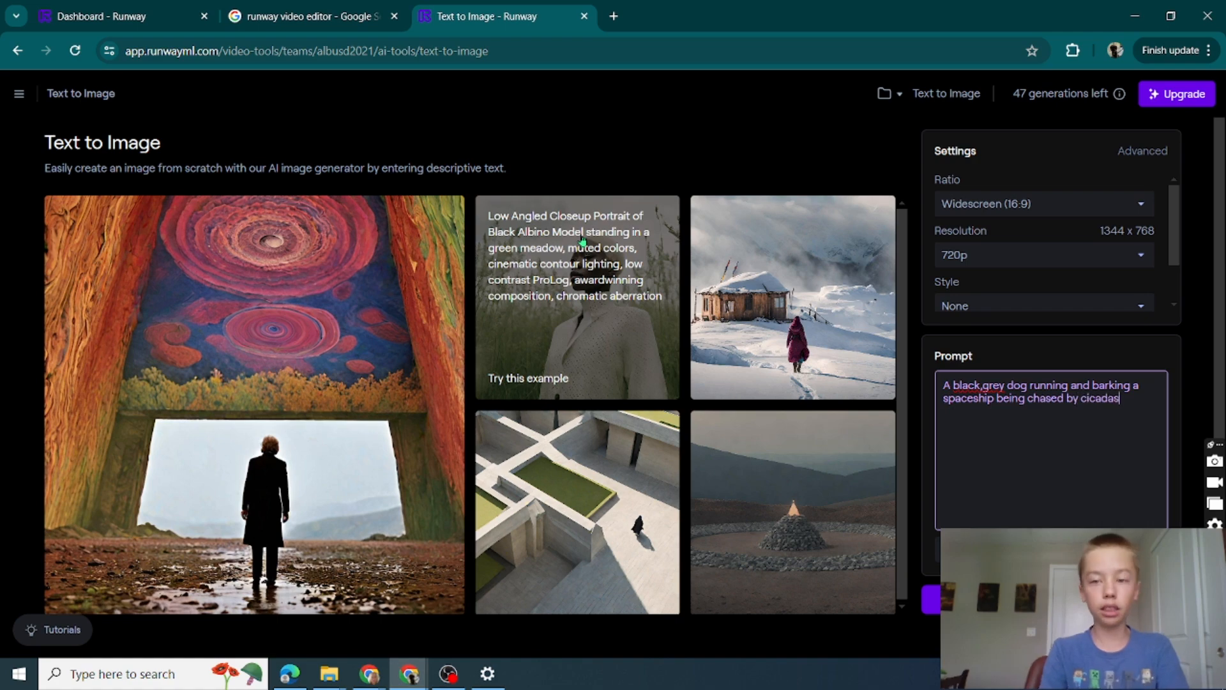
text(in the 1800s)
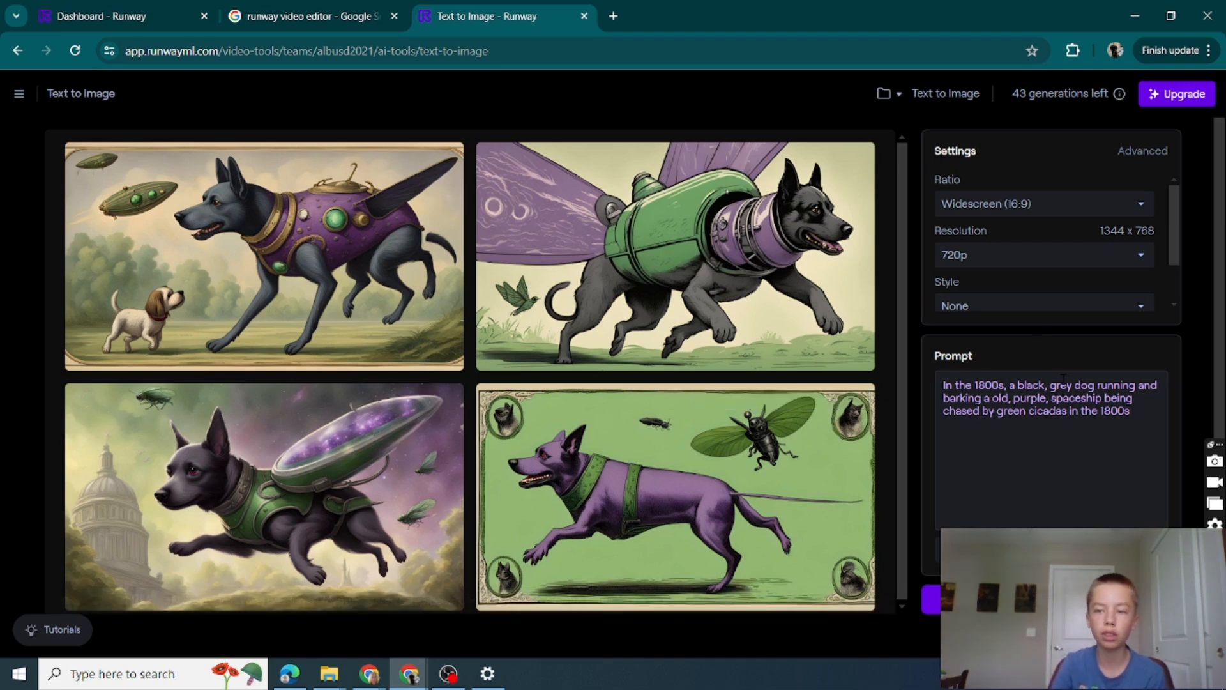
Regenerate with a rewritten prompt and append ', realistic' to it.
click(1050, 465)
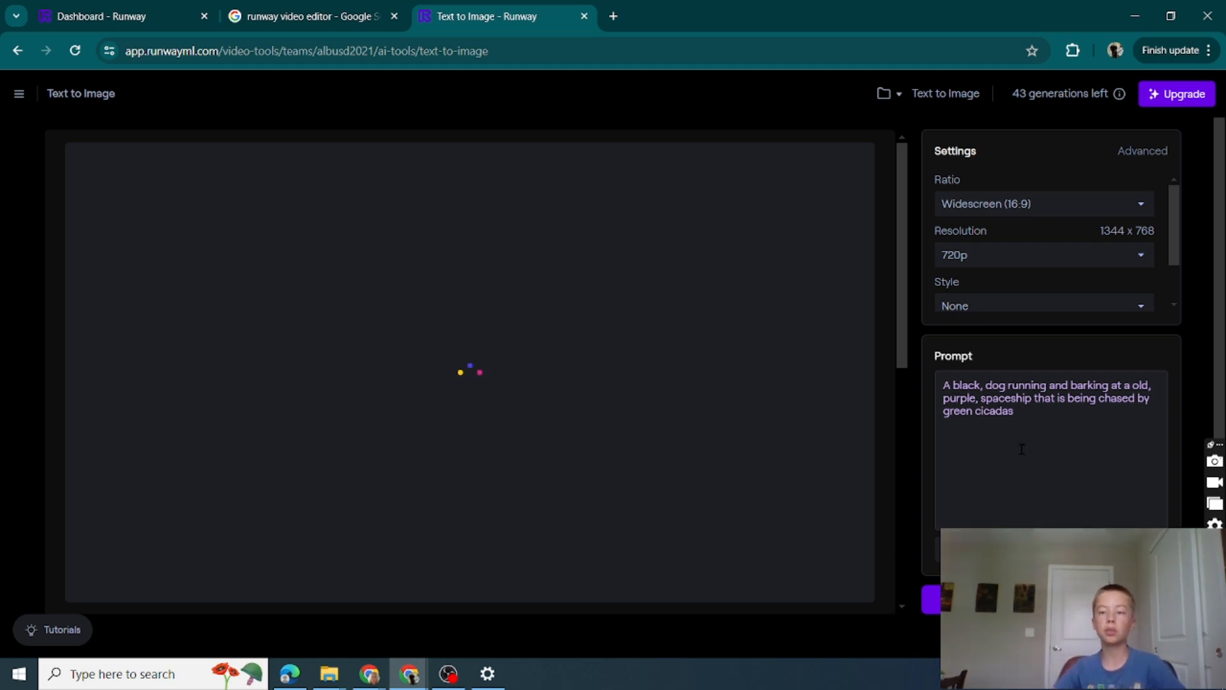
text(, realistic)
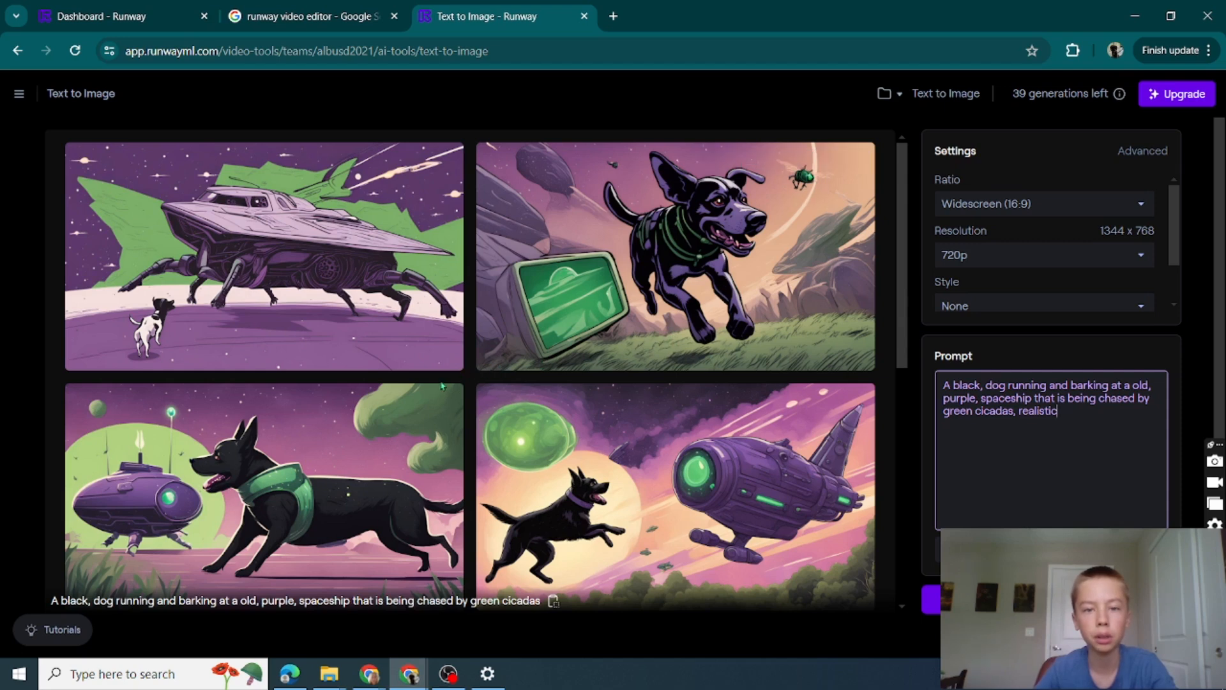
mouse_move(722, 572)
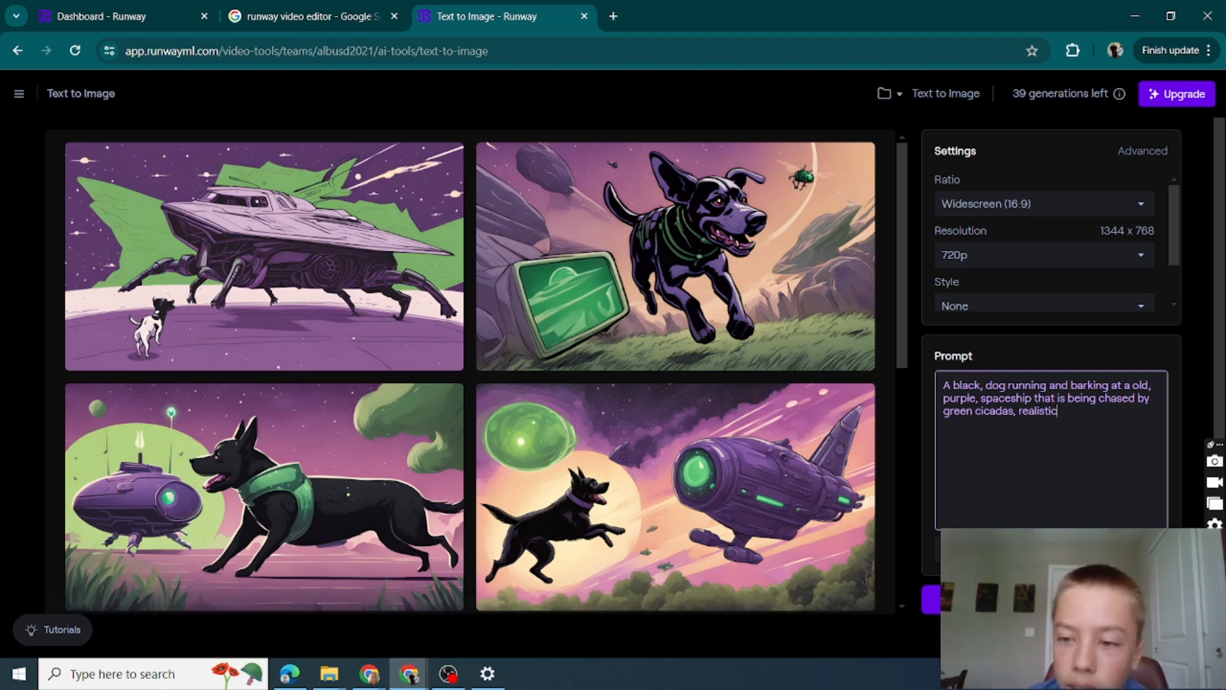
Expand the prompt with park, blue sky, colorful, electronical and generate two more batches.
text(, colorful, electronical.)
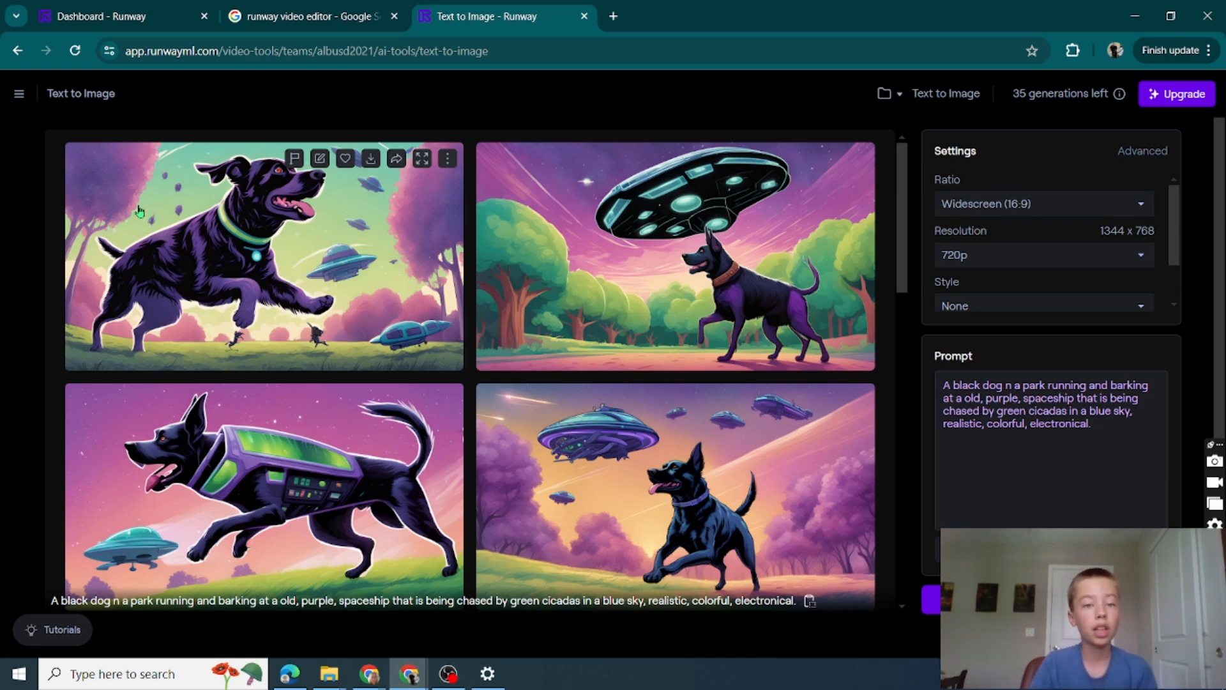
mouse_move(677, 230)
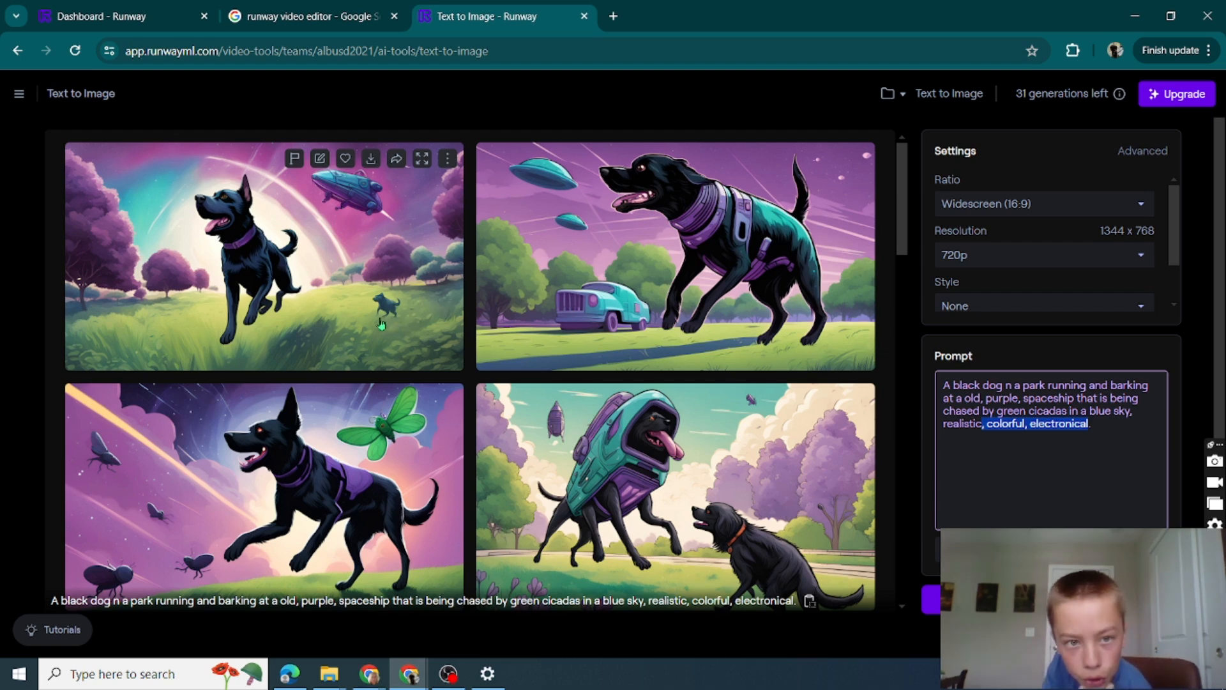
mouse_move(270, 351)
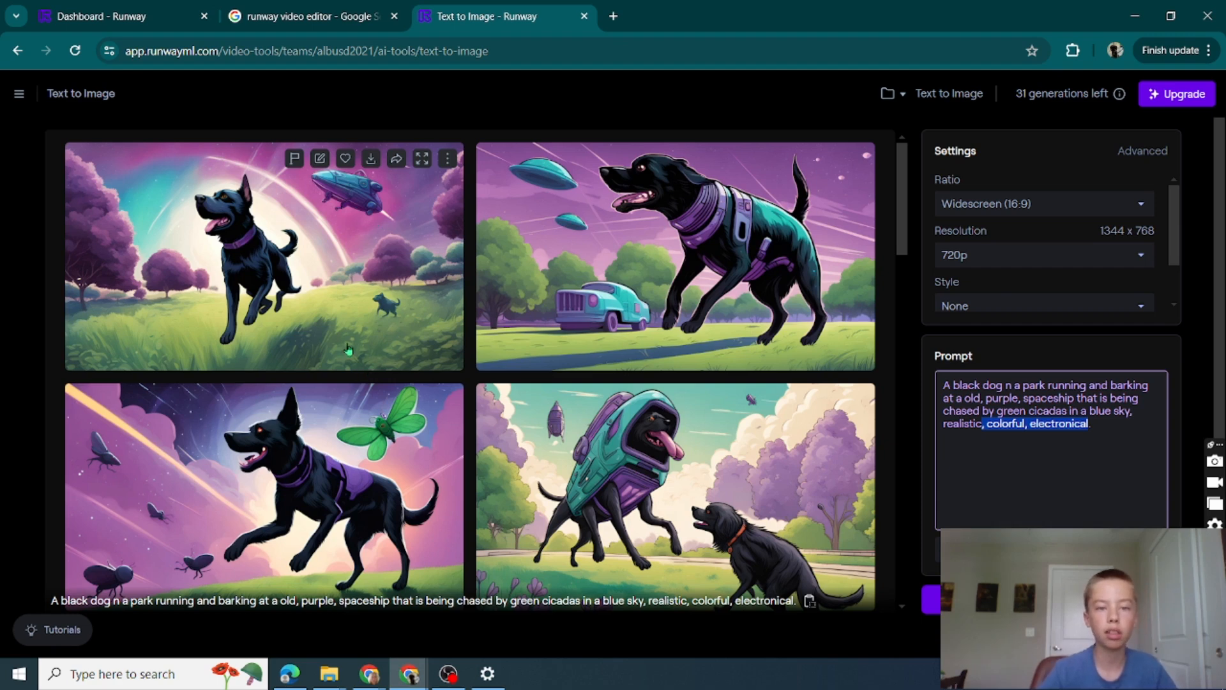
mouse_move(165, 201)
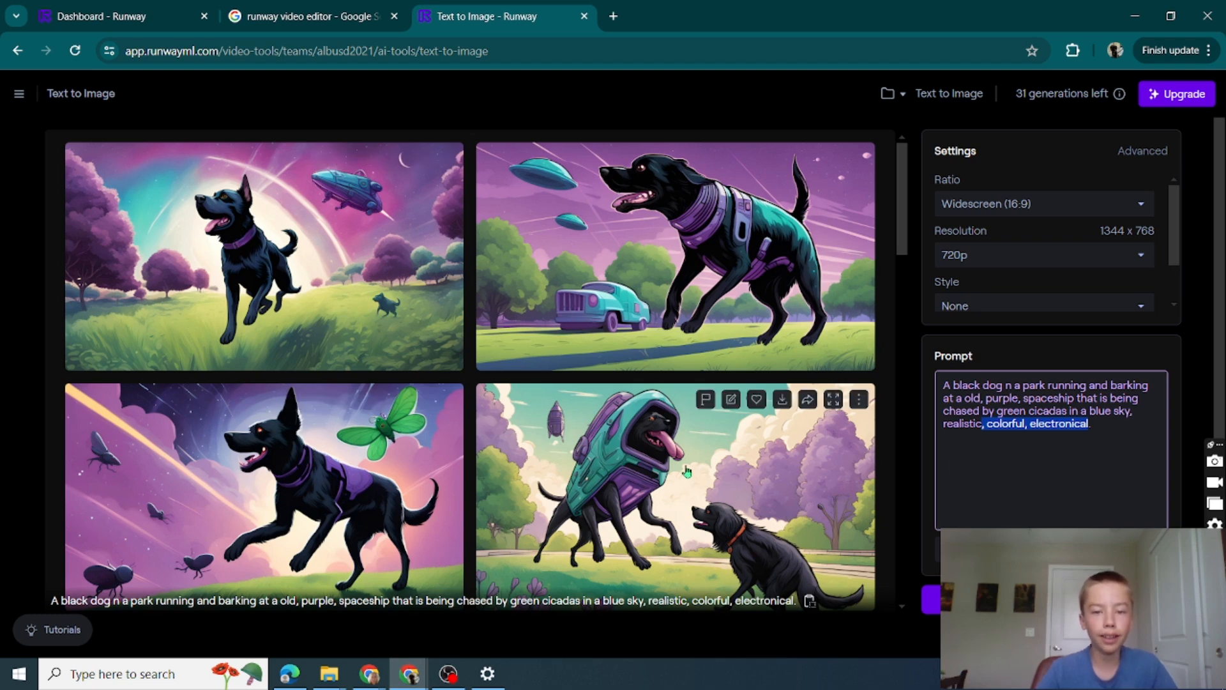
Trim ', colorful, electronical' from the prompt and generate another four-image batch.
scroll(down, 3)
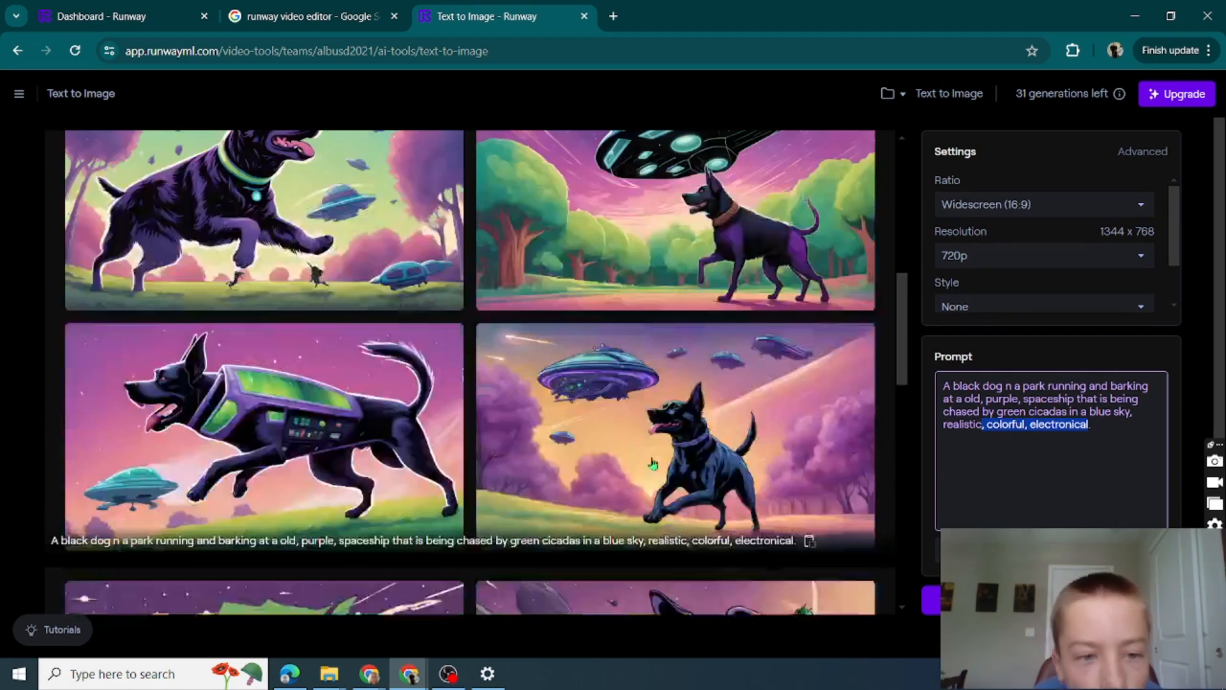
scroll(down, 3)
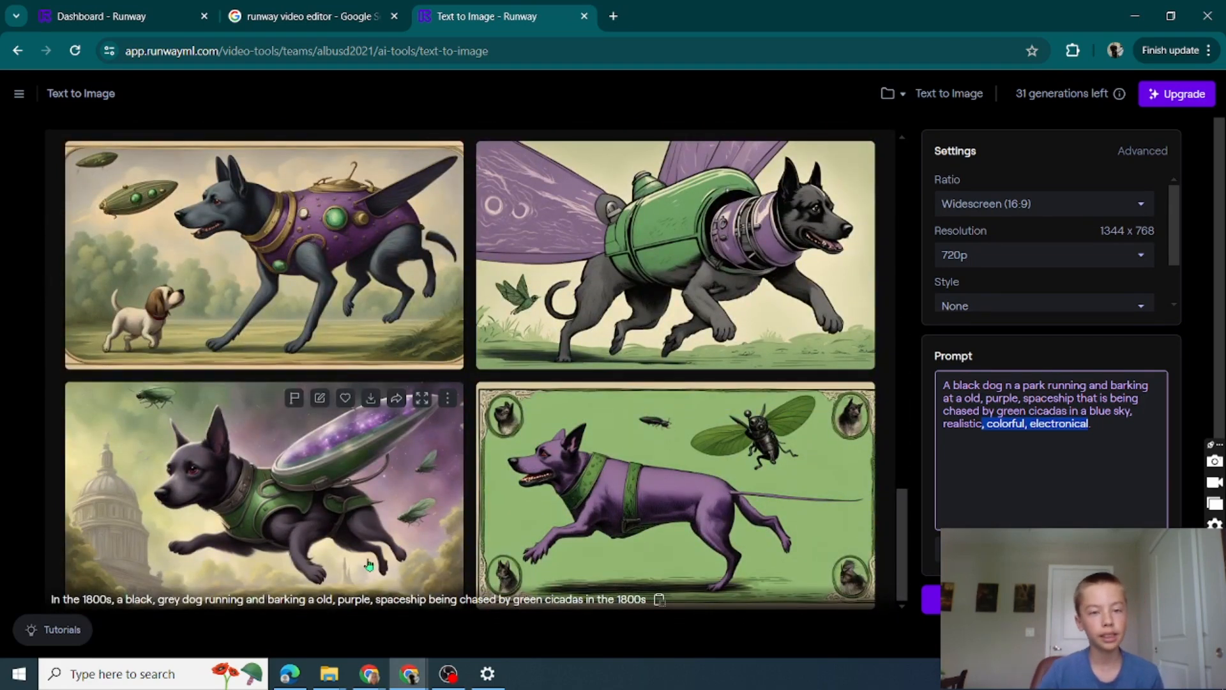
mouse_move(340, 497)
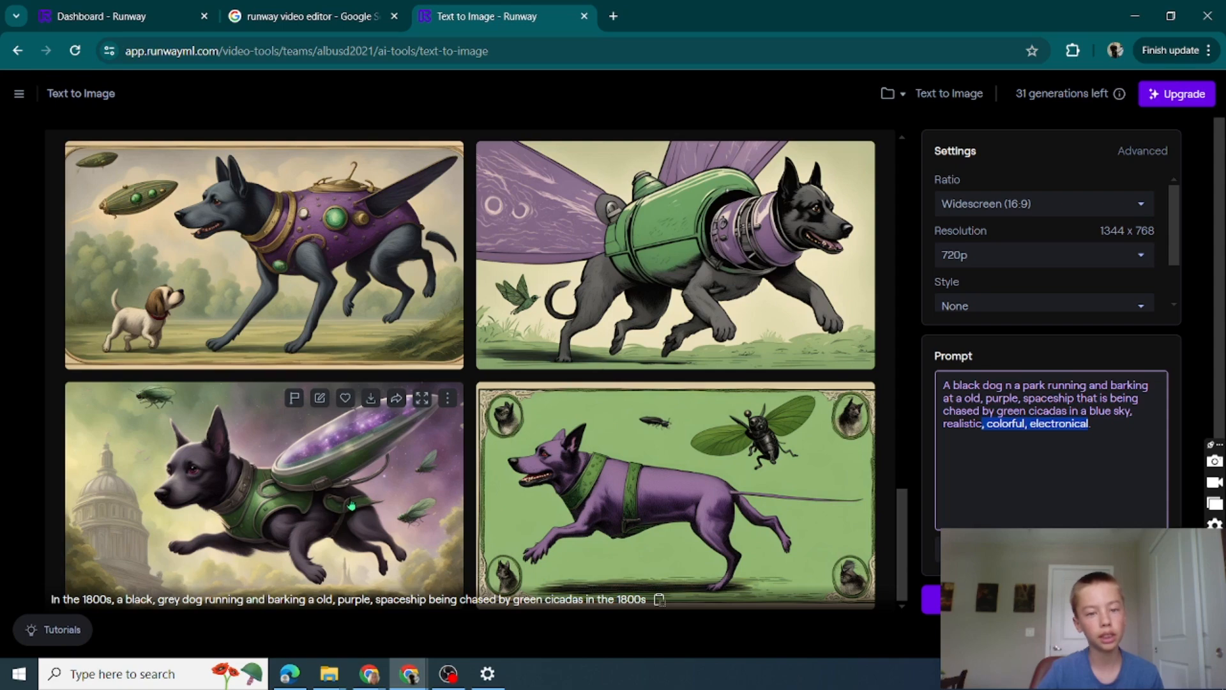
scroll(down, 3)
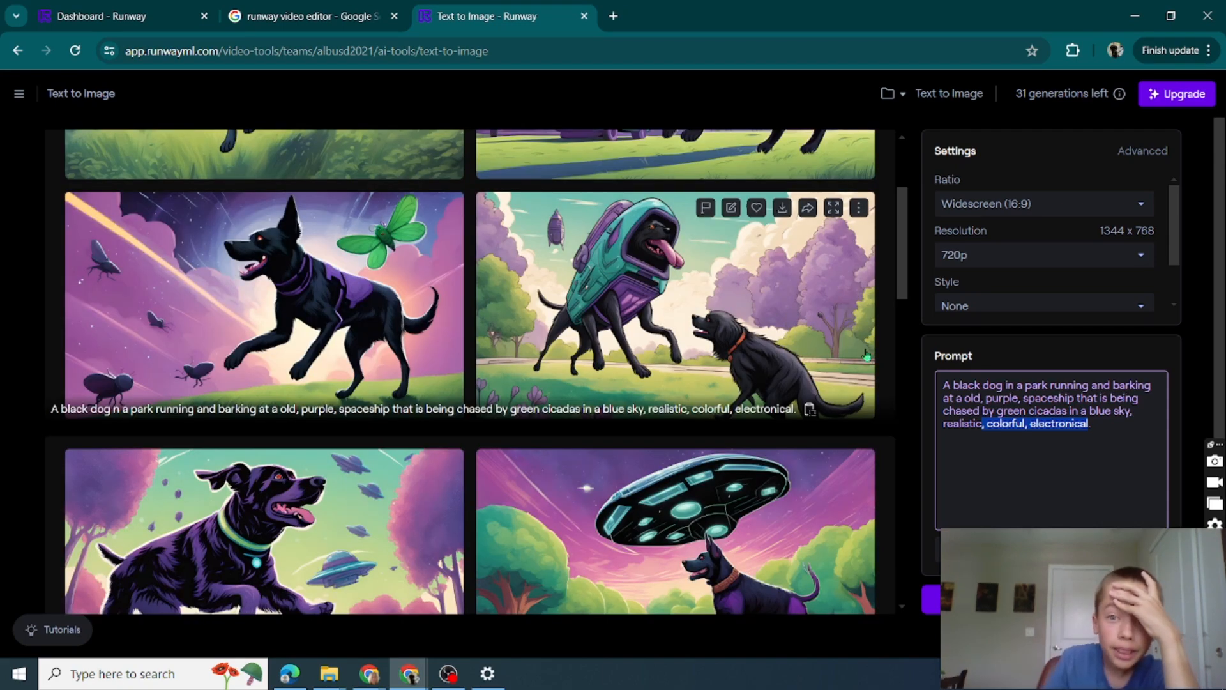
key(Backspace)
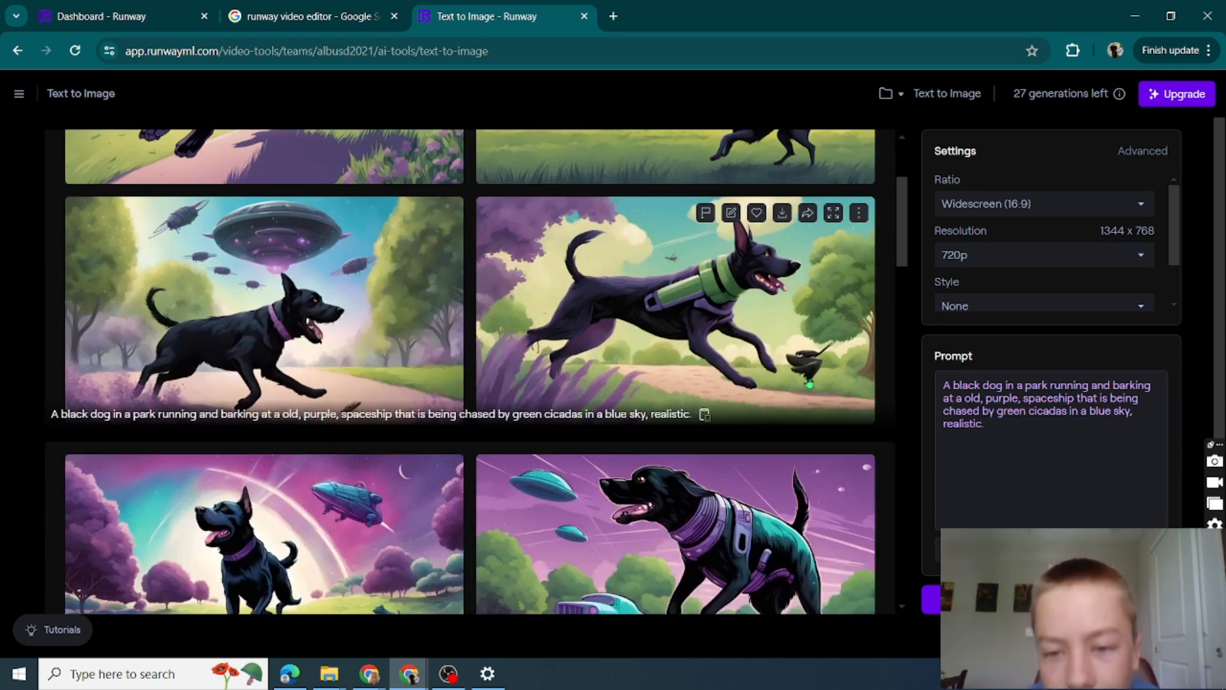
mouse_move(789, 379)
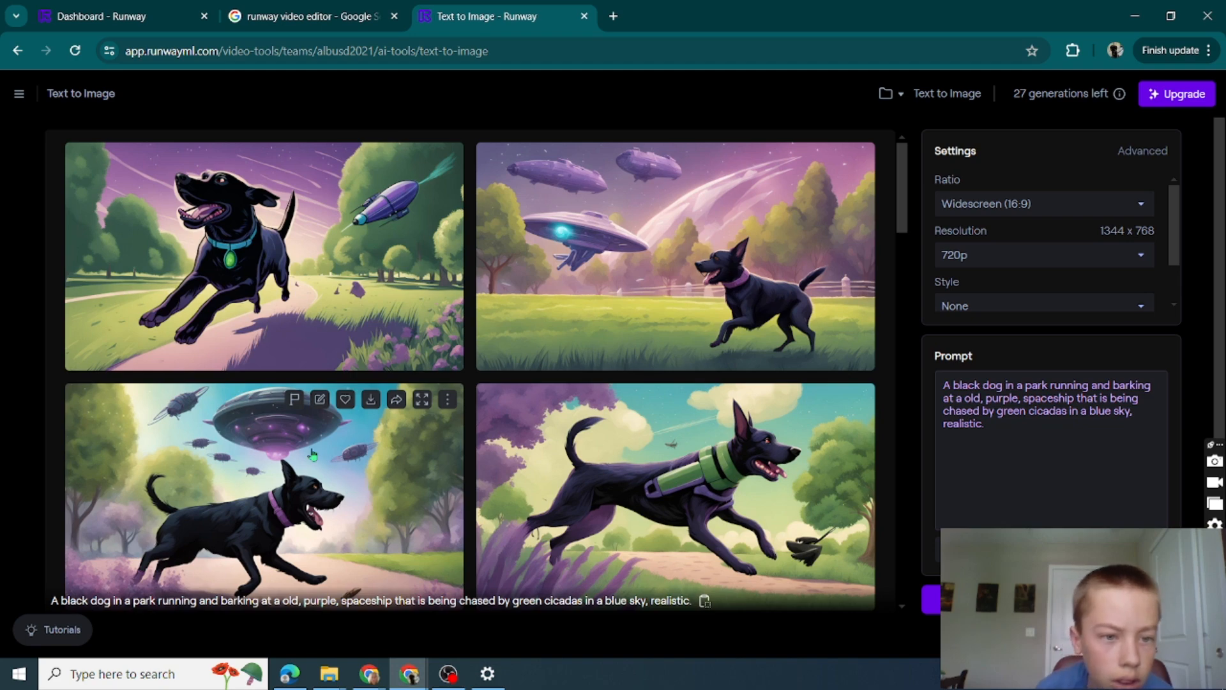
mouse_move(405, 485)
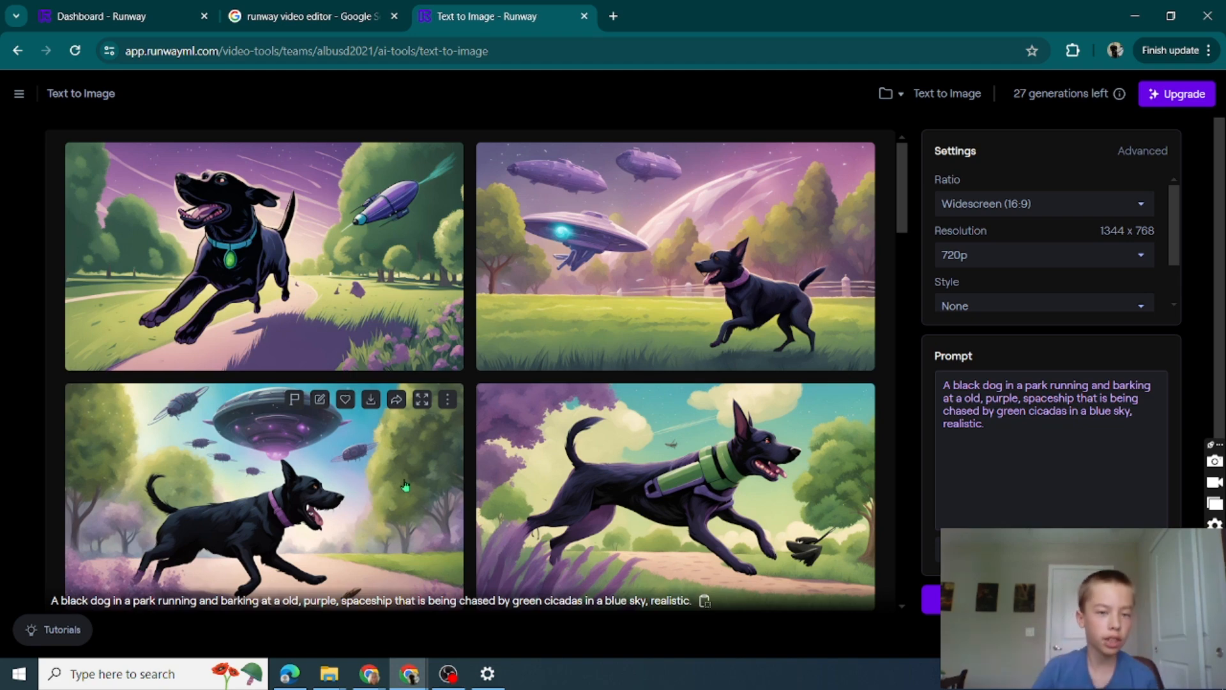
Download the bottom-left image of the black dog under the UFO as a JPG.
scroll(down, 3)
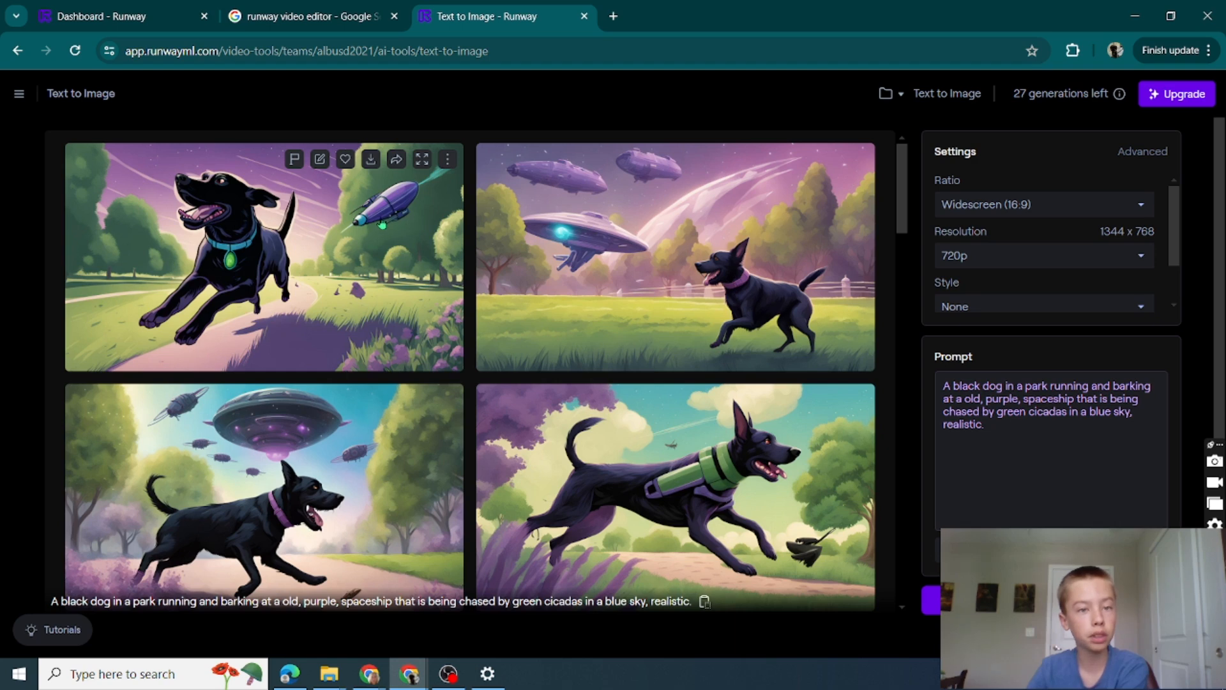
mouse_move(321, 255)
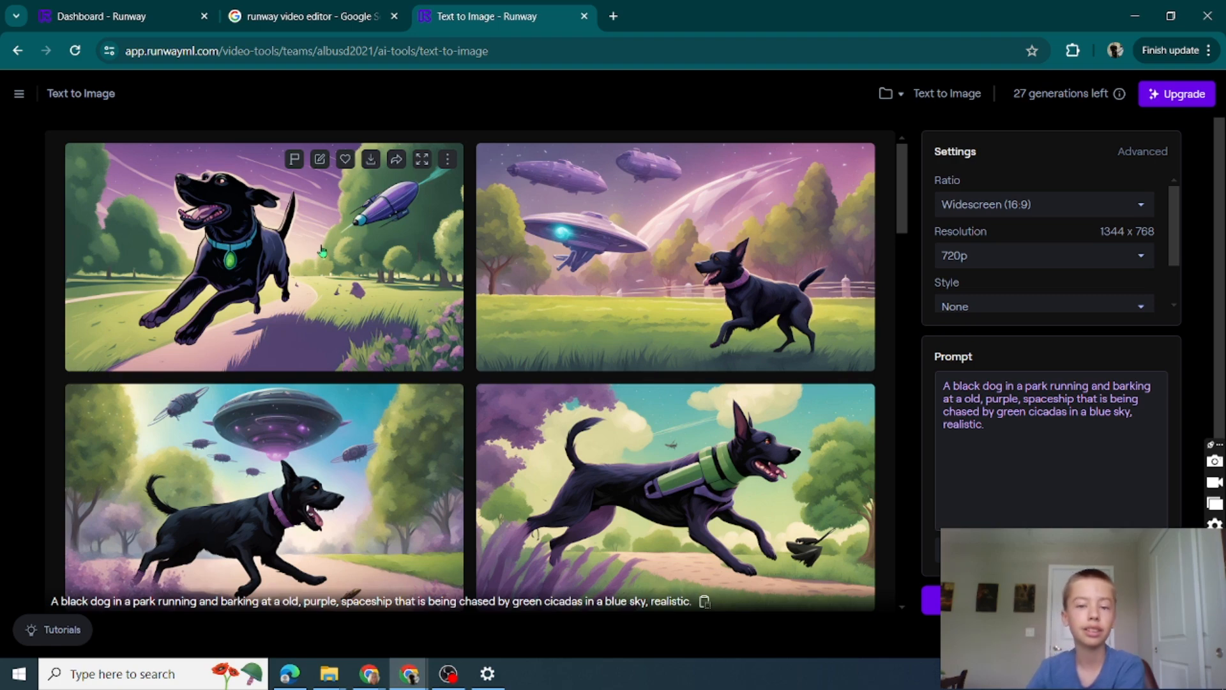
mouse_move(363, 420)
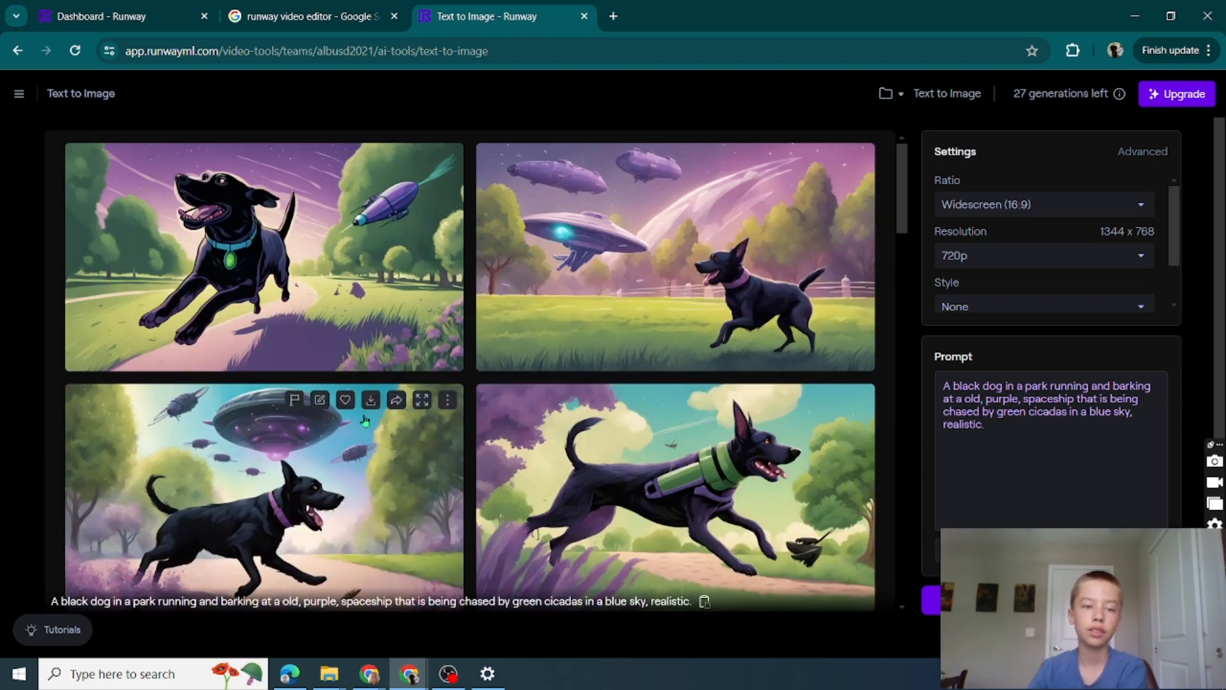
click(263, 493)
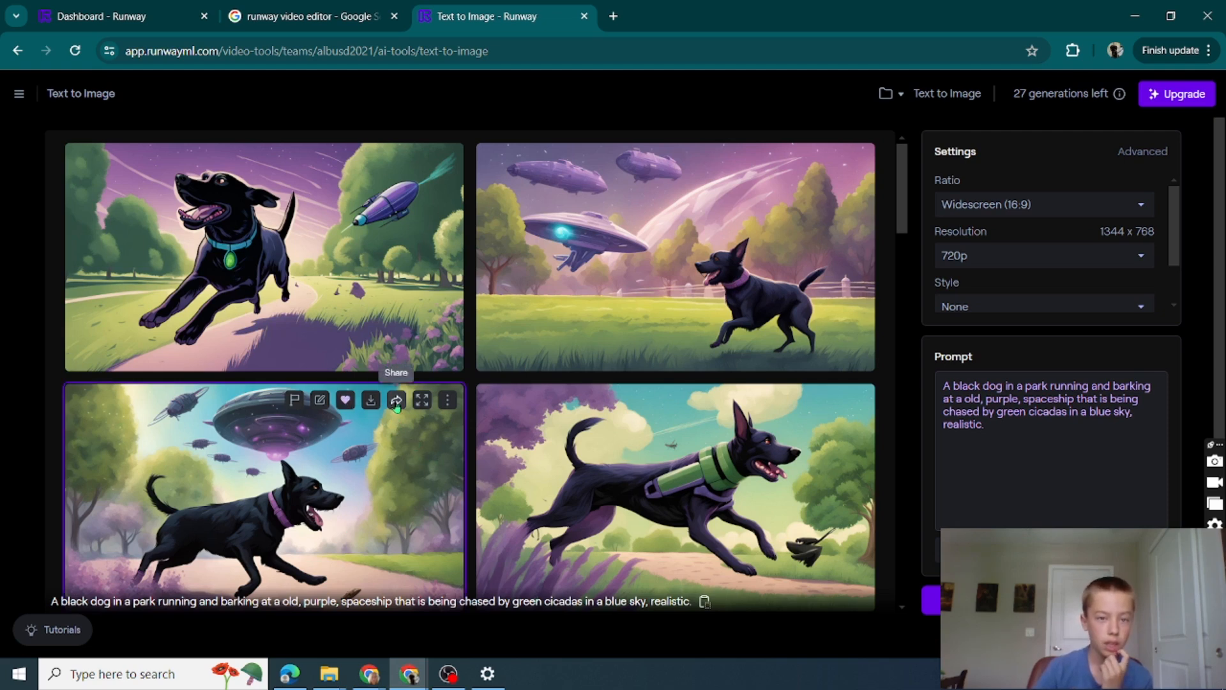
click(370, 400)
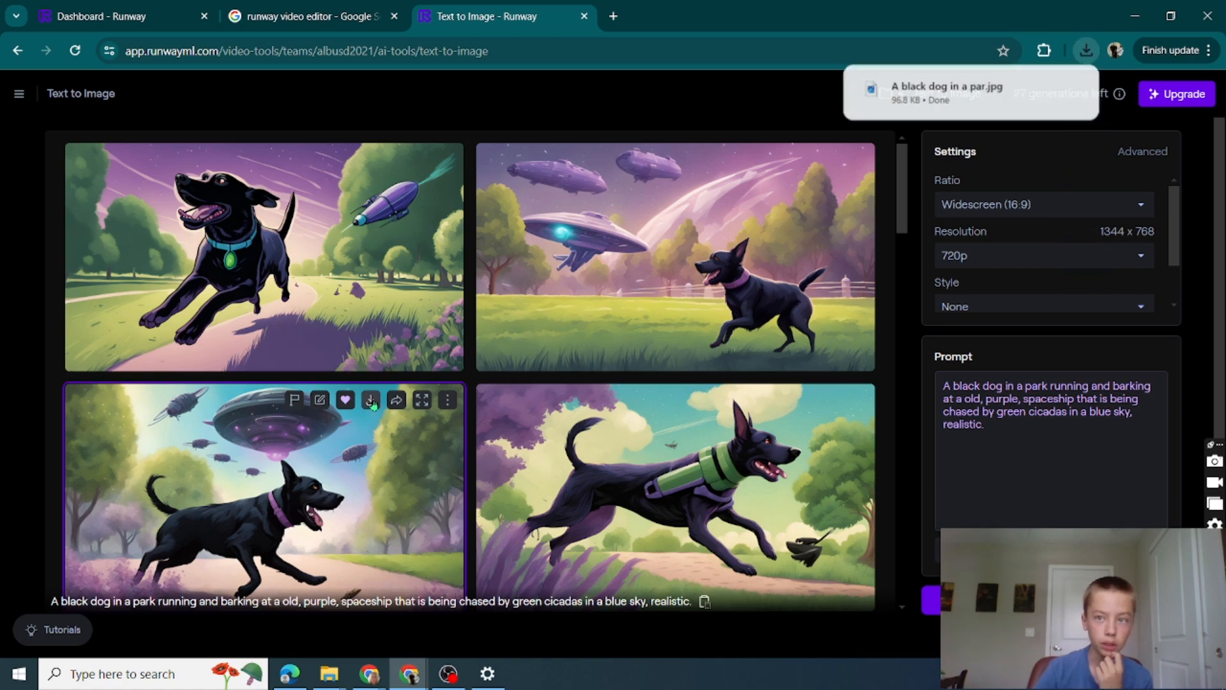